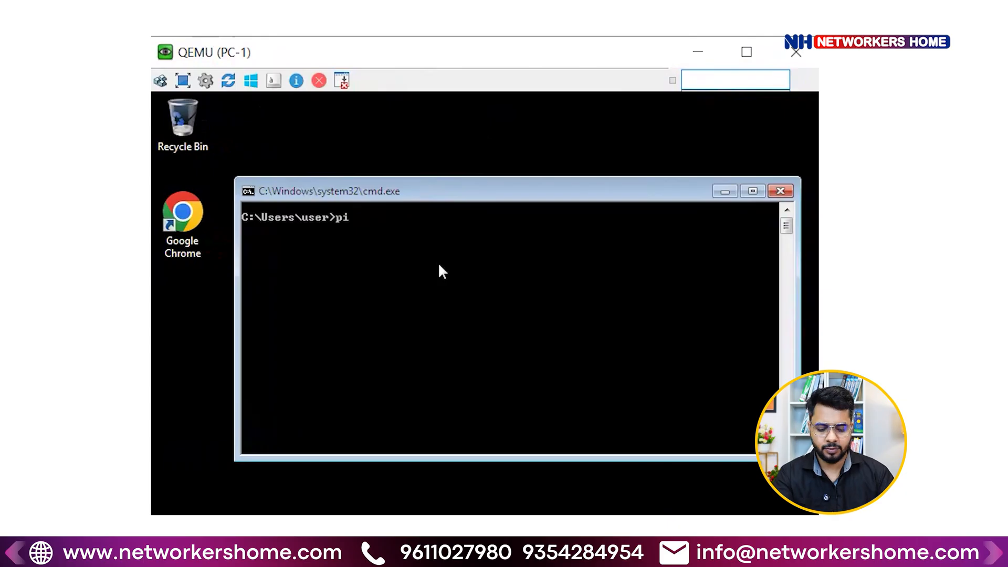
- Ping 192.168.10.2 from PC-1's command prompt before moving to Switch-1
{"action": "type", "text": "ng"}
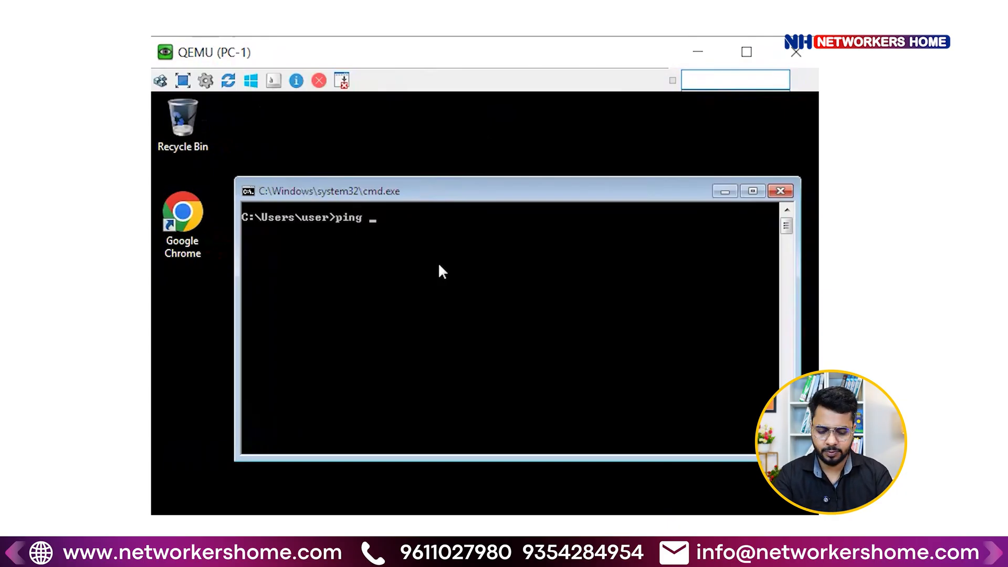
{"action": "type", "text": "192.168"}
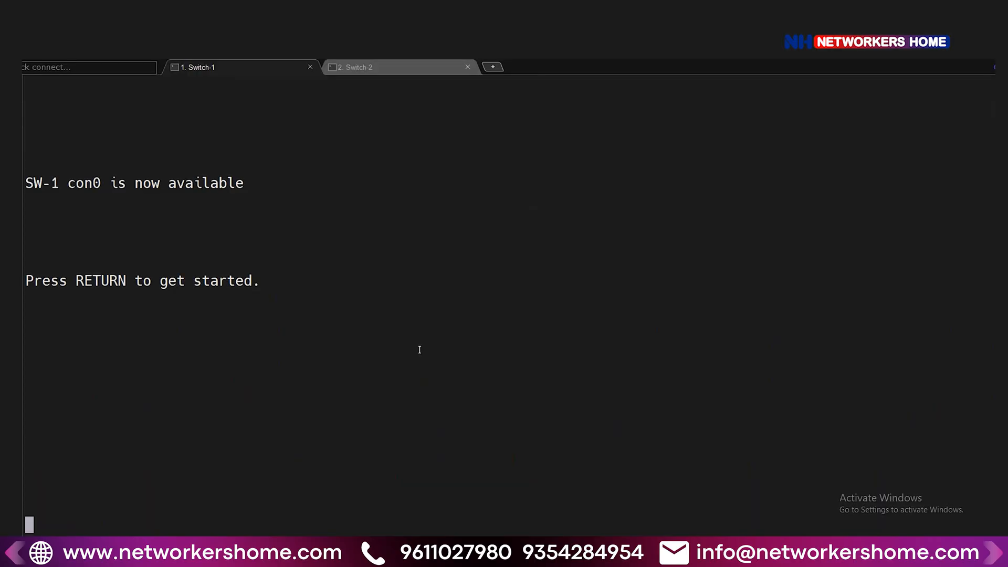
- Run show vlan brief on Switch-1 and Switch-2, then return to Switch-1
{"action": "key", "text": "Return"}
{"action": "type", "text": "enable"}
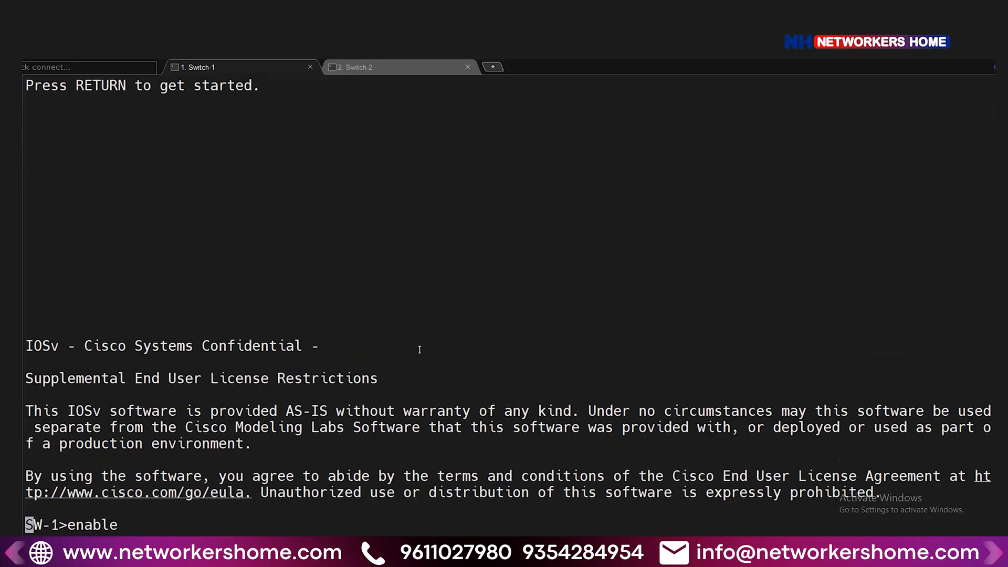
{"action": "type", "text": "show vlan brief"}
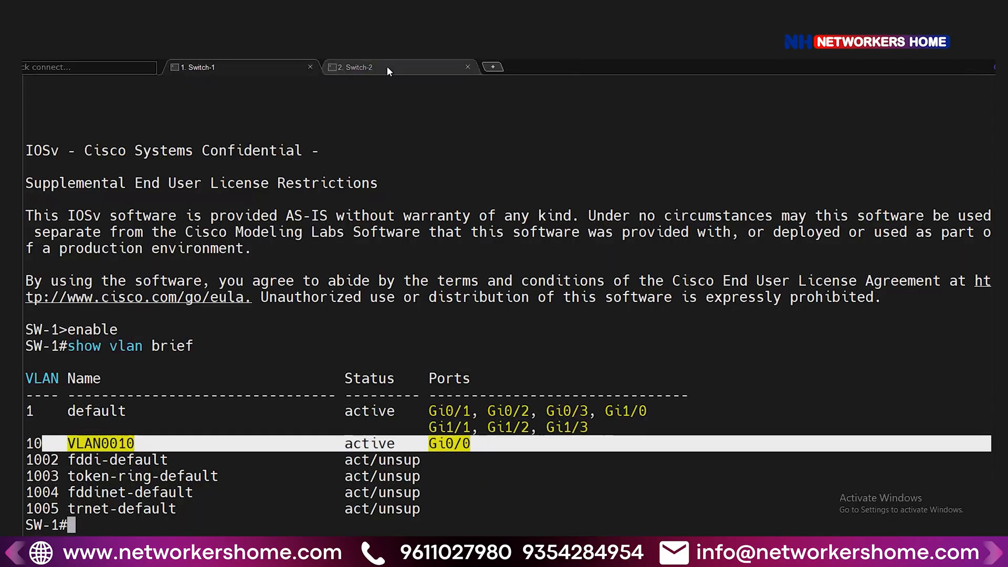
{"action": "left_click", "coordinate": [354, 67]}
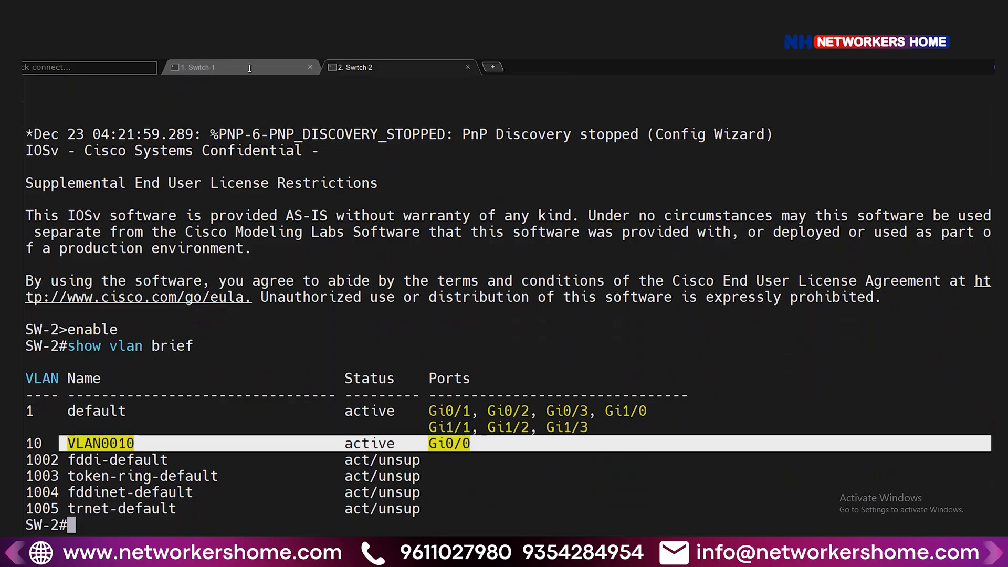
{"action": "left_click", "coordinate": [198, 67]}
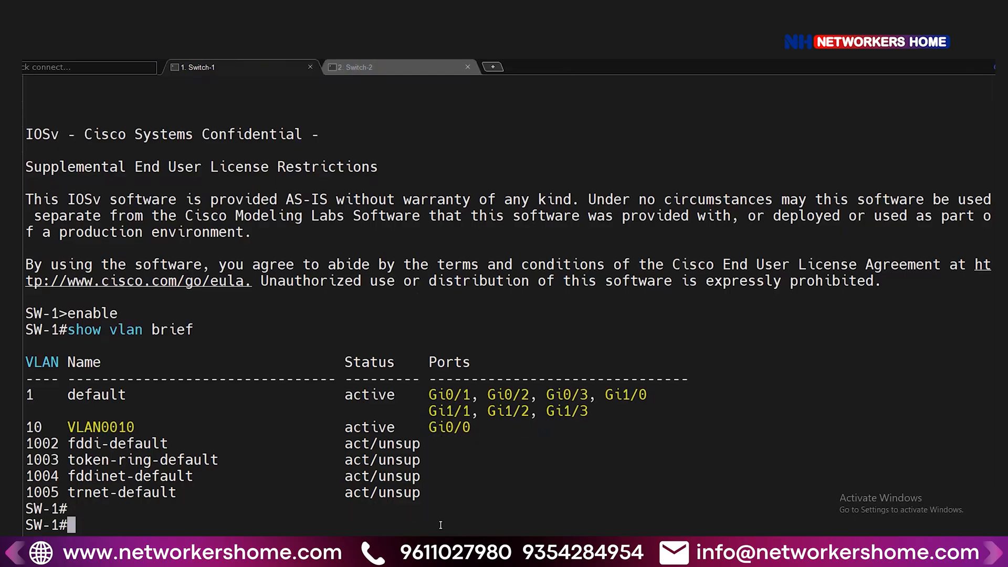
- On Switch-2, run show interface trunk and show run int g0/3
{"action": "type", "text": "show interface trunk"}
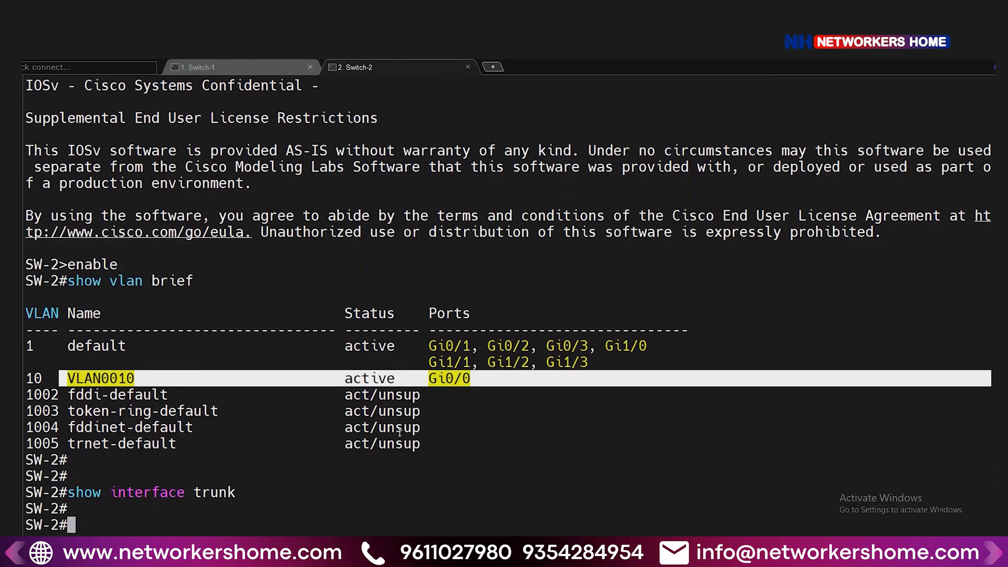
{"action": "mouse_move", "coordinate": [68, 346]}
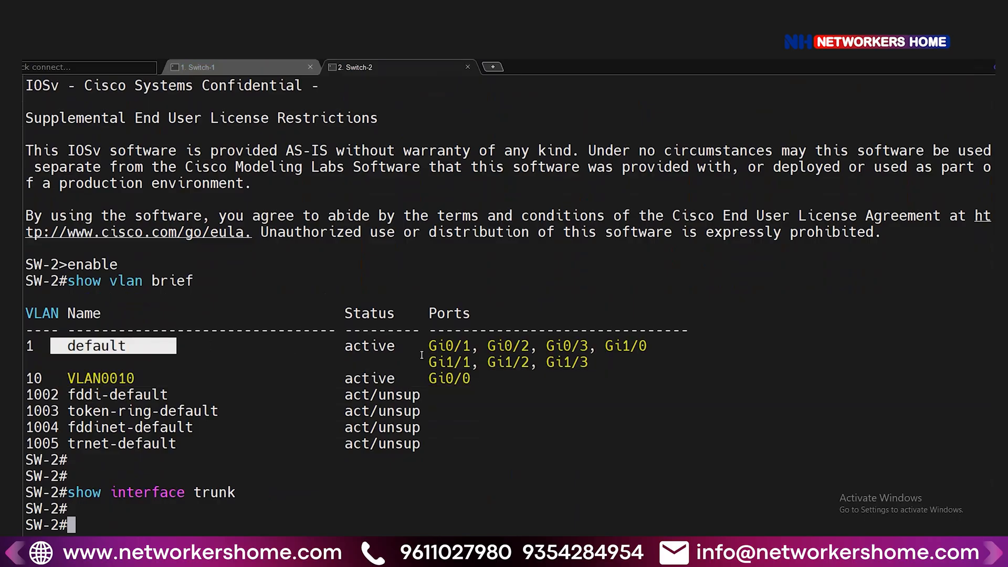
{"action": "double_click", "coordinate": [564, 345]}
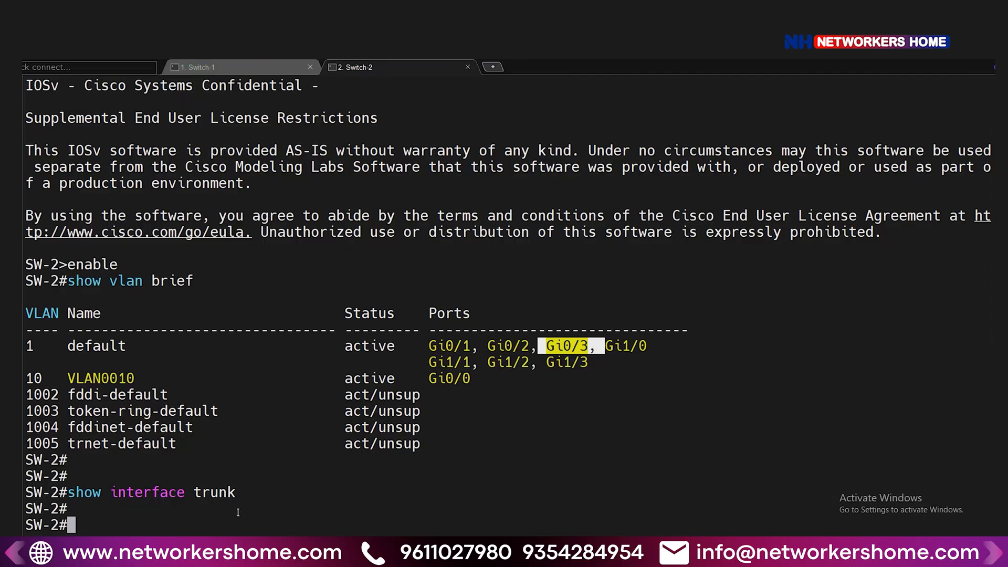
{"action": "type", "text": "show"}
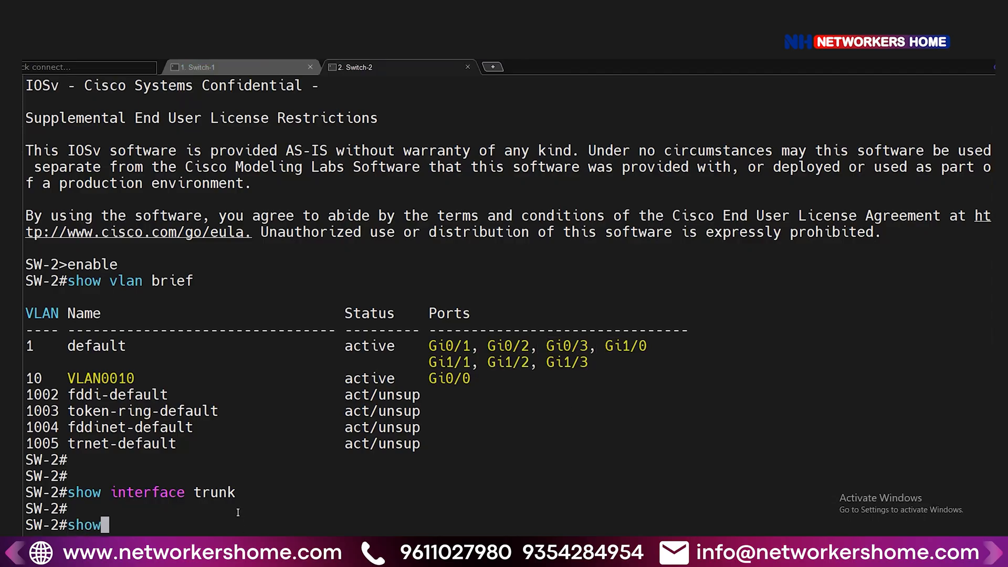
{"action": "type", "text": "run int"}
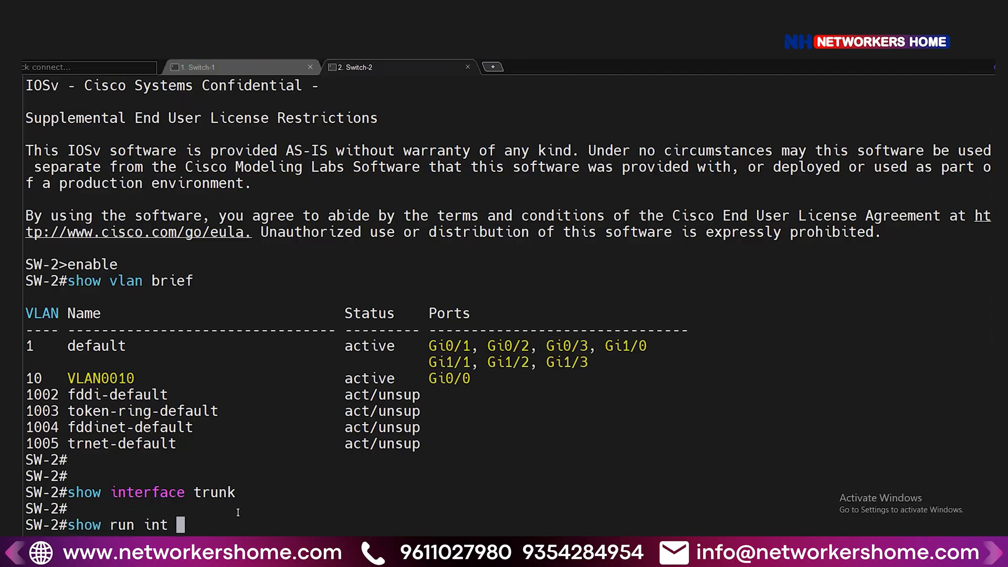
{"action": "type", "text": "g0/3"}
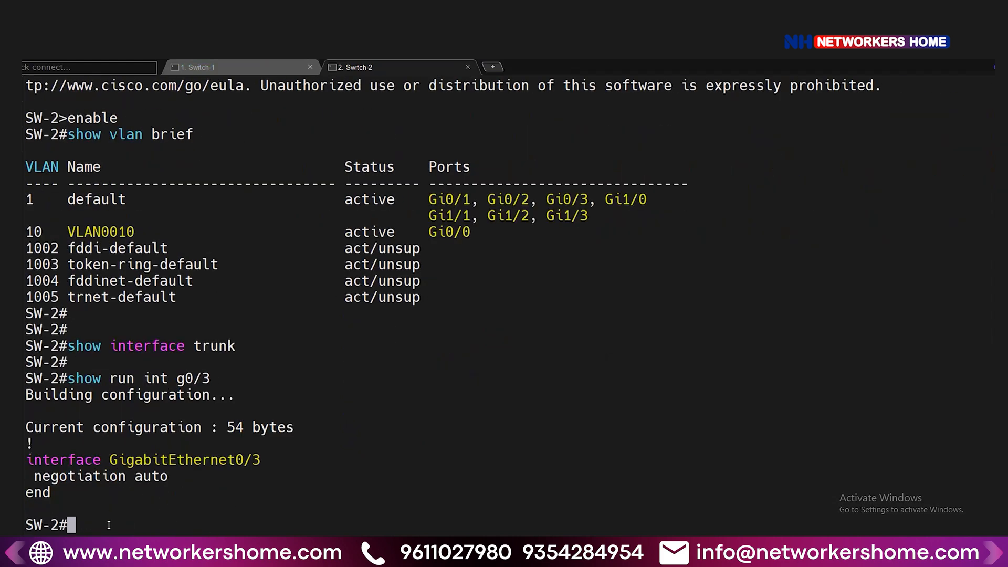
- Set dot1q trunk encapsulation on Switch-2's Gi0/3
{"action": "type", "text": "conf t"}
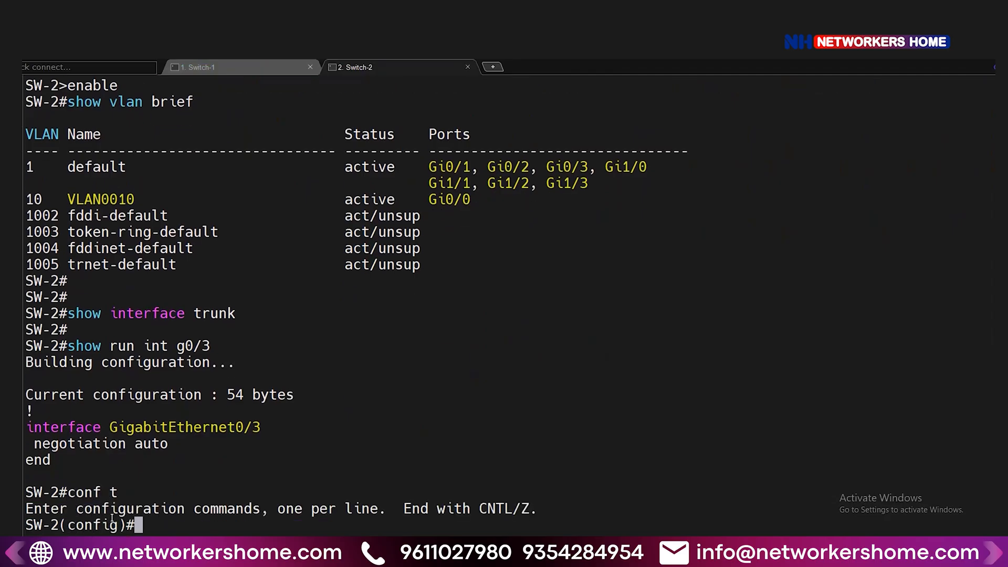
{"action": "type", "text": "int g0/3"}
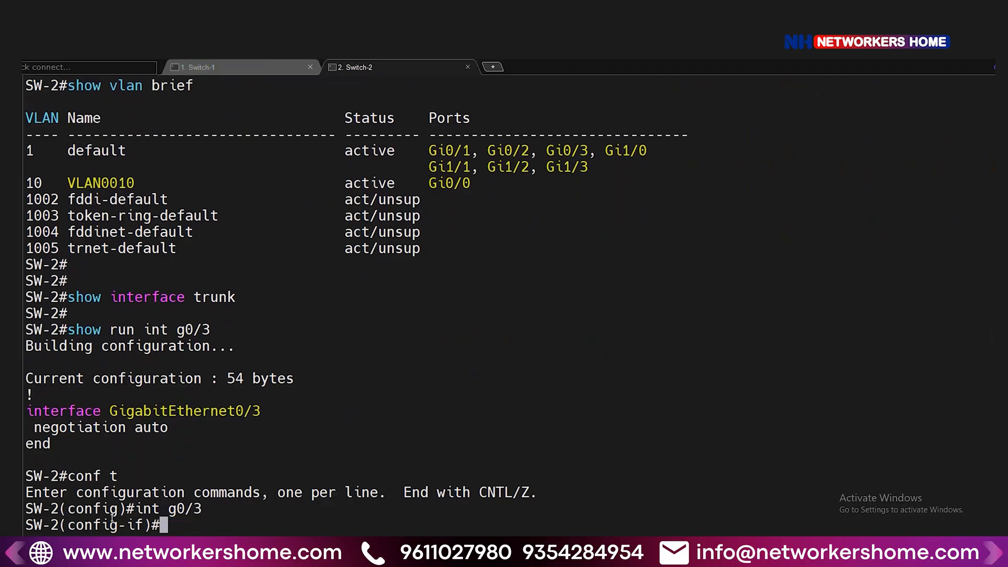
{"action": "type", "text": "switchport trunk encapt"}
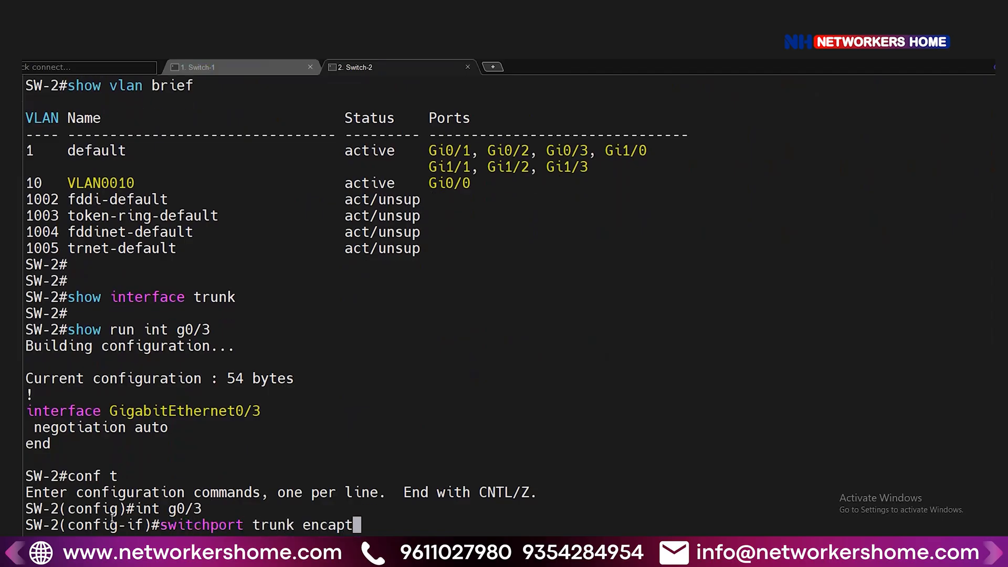
{"action": "type", "text": "ulation"}
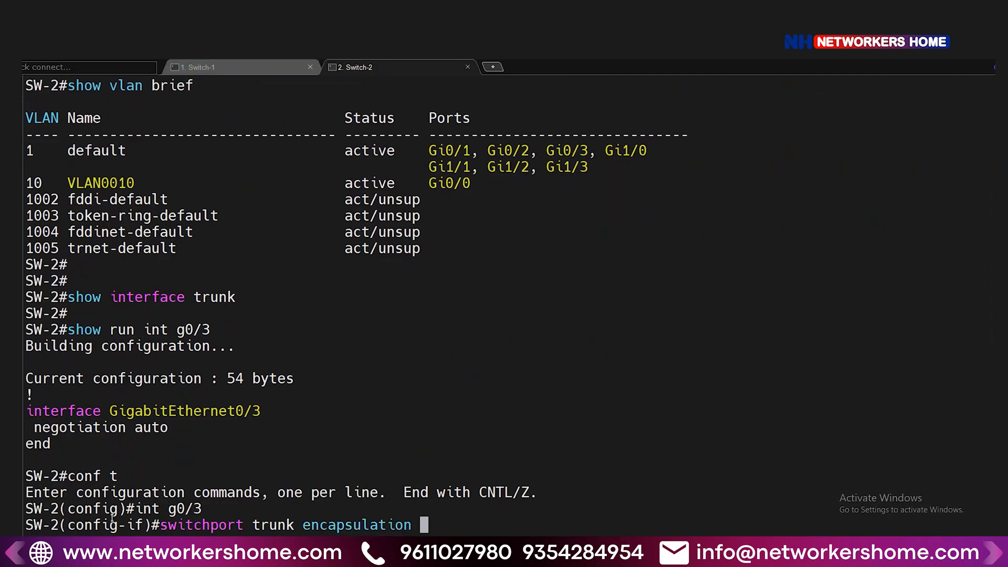
{"action": "type", "text": "dot1q"}
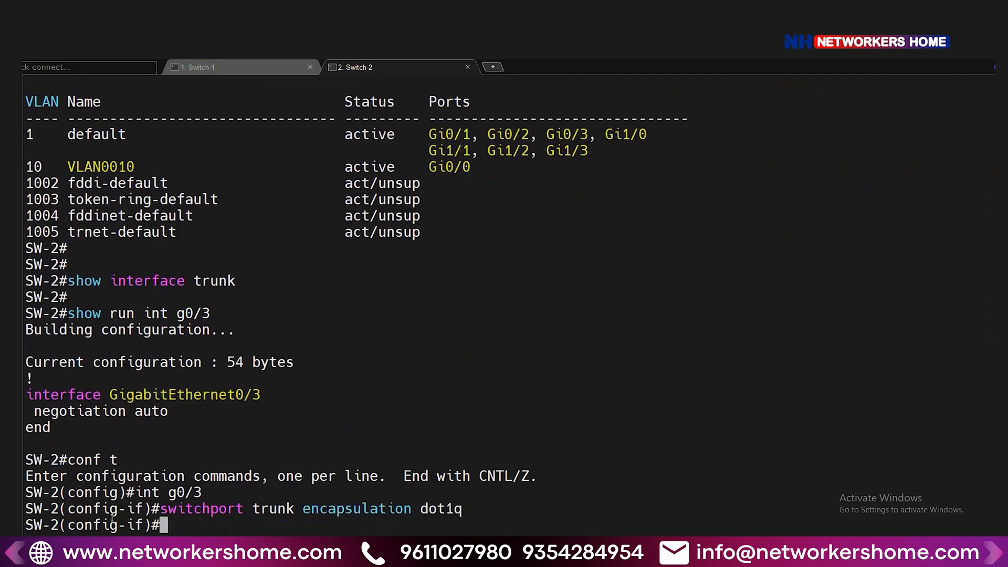
- Set Gi0/3 to switchport mode trunk and verify with do show interface trunk
{"action": "type", "text": "swith"}
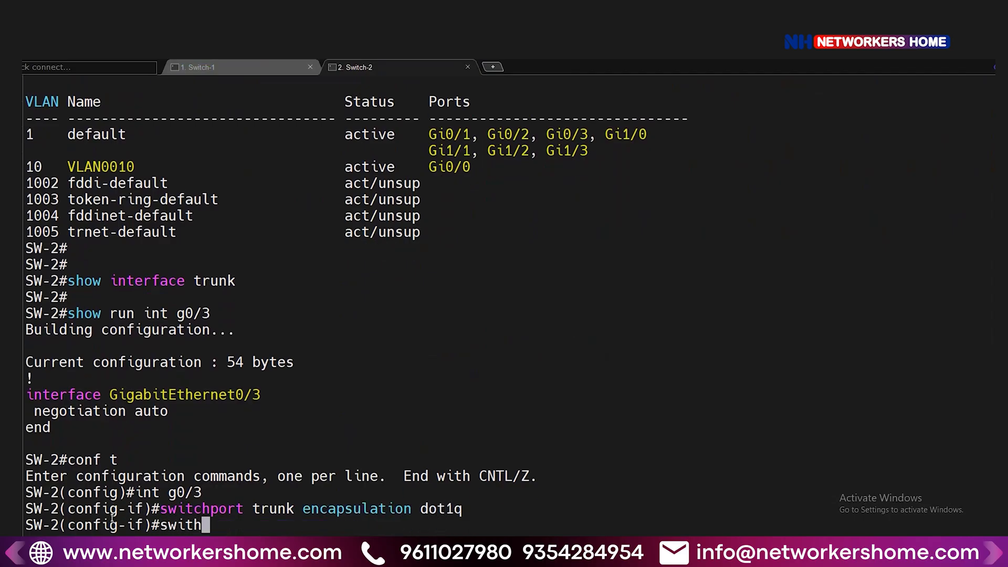
{"action": "type", "text": "port mode trunk"}
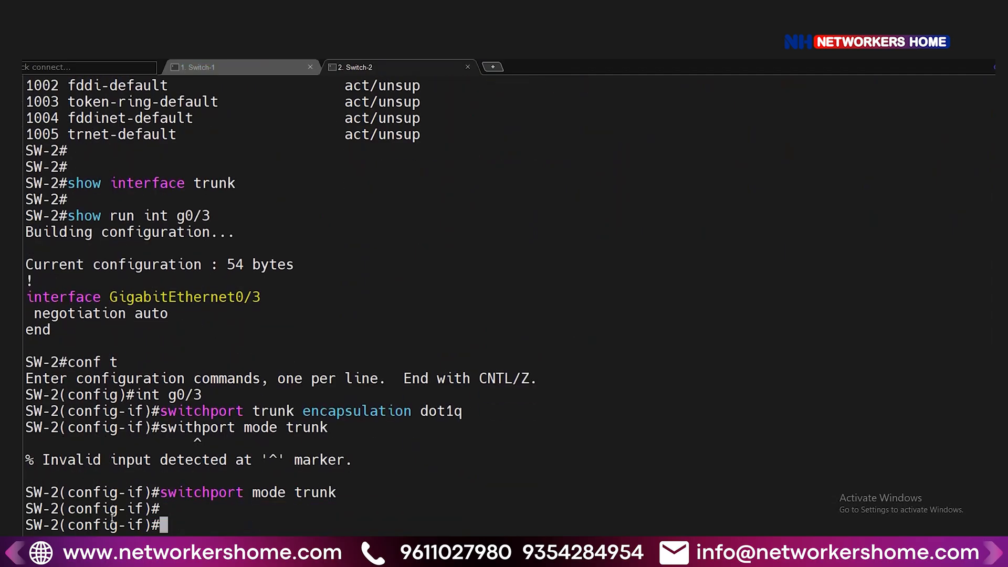
{"action": "type", "text": "do show interface trunk"}
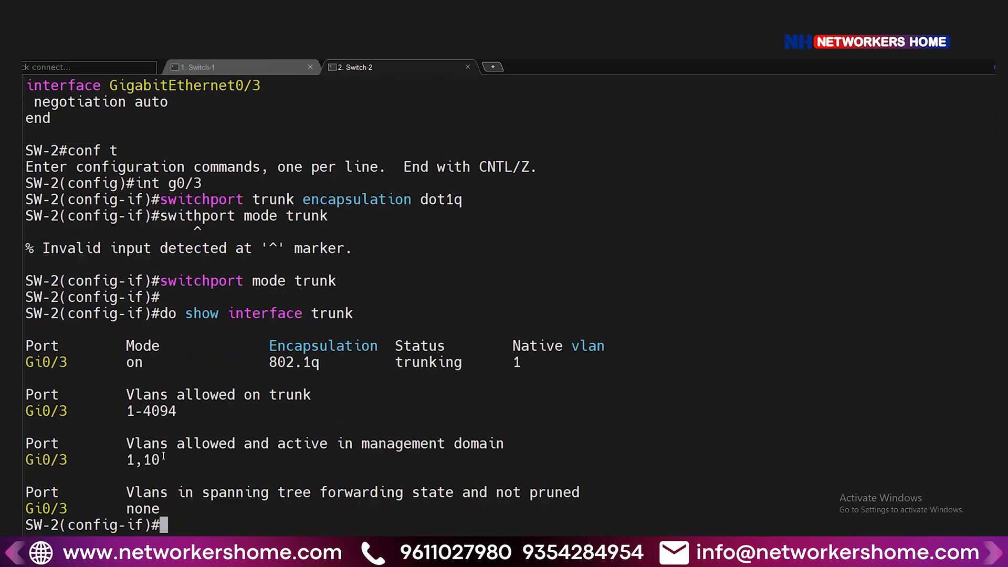
- On Switch-1, enter config mode and reset Gi0/1 to defaults
{"action": "left_click", "coordinate": [196, 67]}
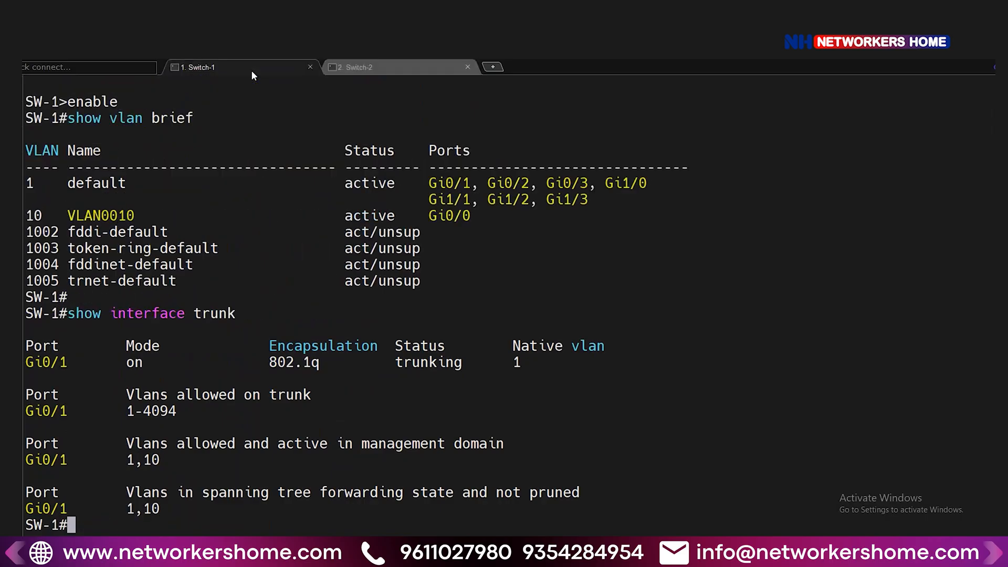
{"action": "double_click", "coordinate": [46, 361]}
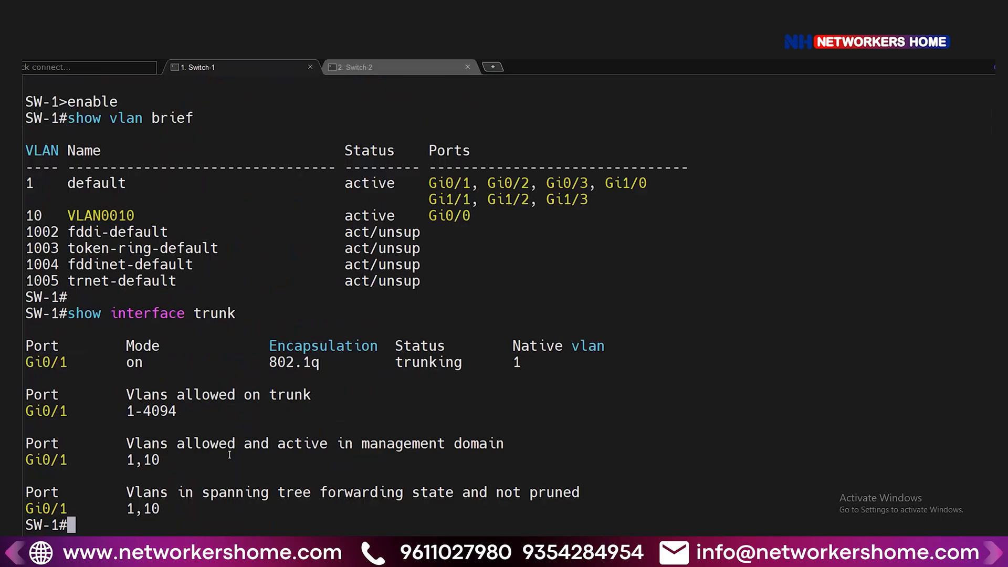
{"action": "type", "text": "conf t"}
{"action": "type", "text": "default int"}
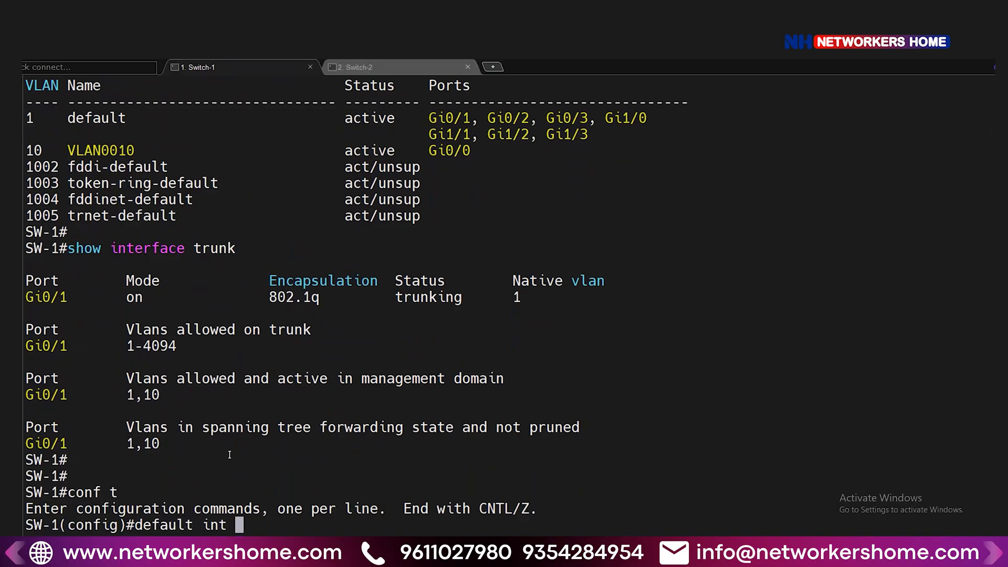
{"action": "type", "text": "g0/0"}
{"action": "type", "text": "i"}
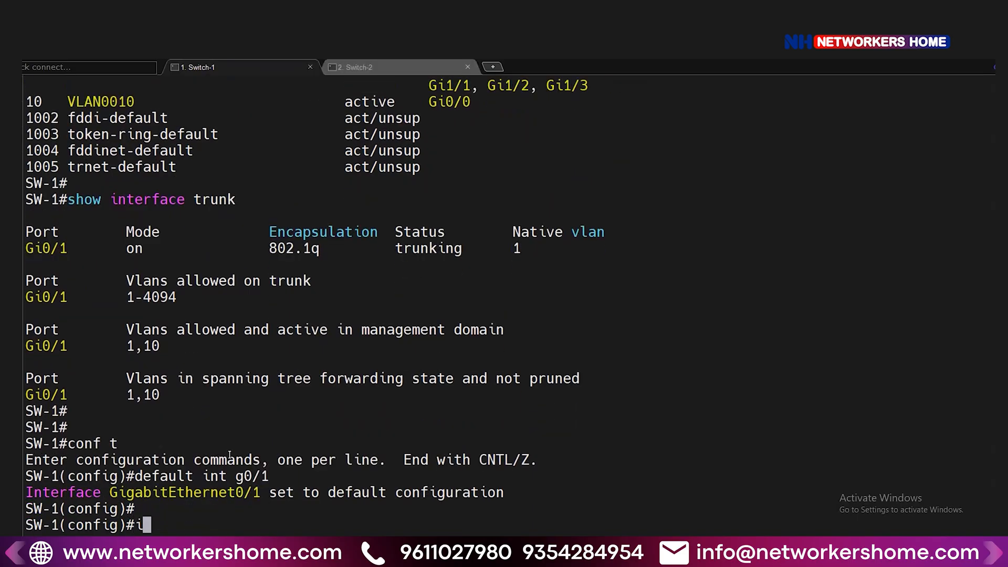
- Make Switch-1's Gi0/3 a dot1q trunk and verify with do show int trunk
{"action": "type", "text": "nt g0/3"}
{"action": "type", "text": "sw trunk encat"}
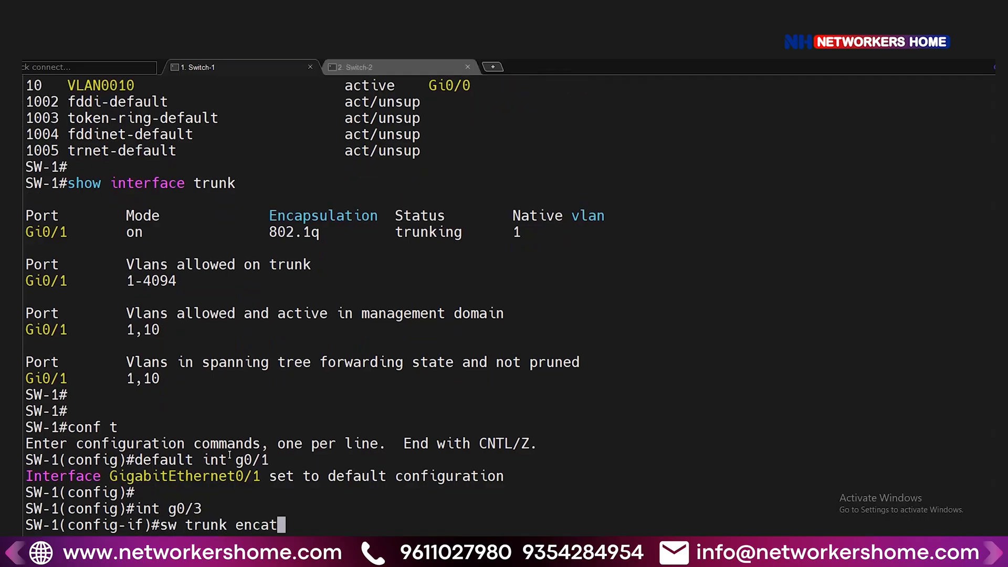
{"action": "type", "text": "dot1q"}
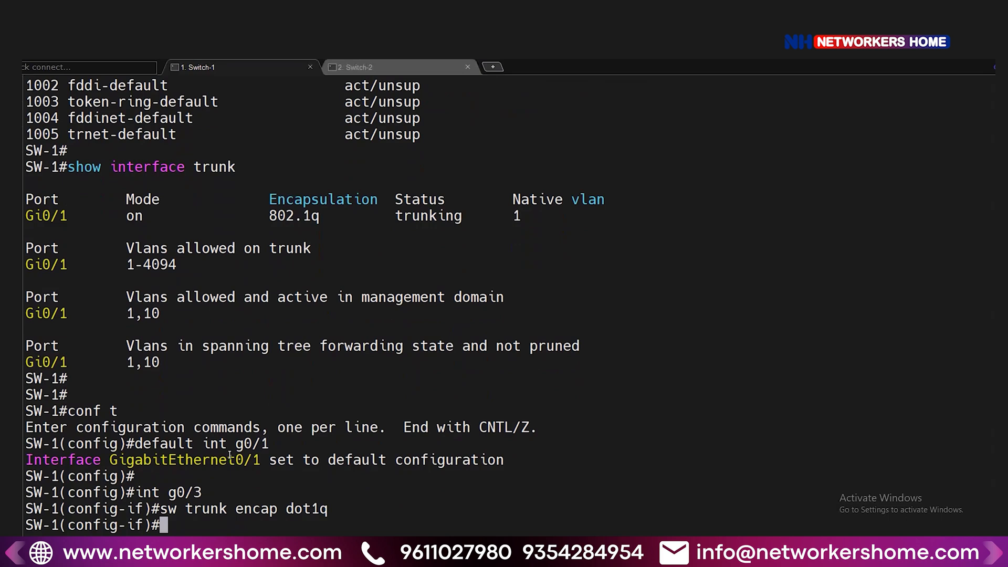
{"action": "type", "text": "switch mo"}
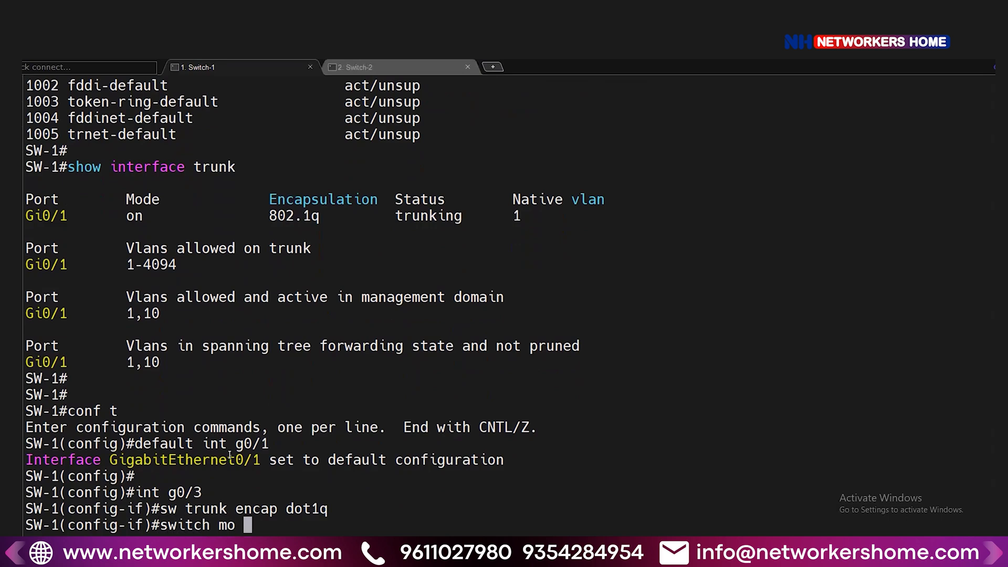
{"action": "type", "text": "tr"}
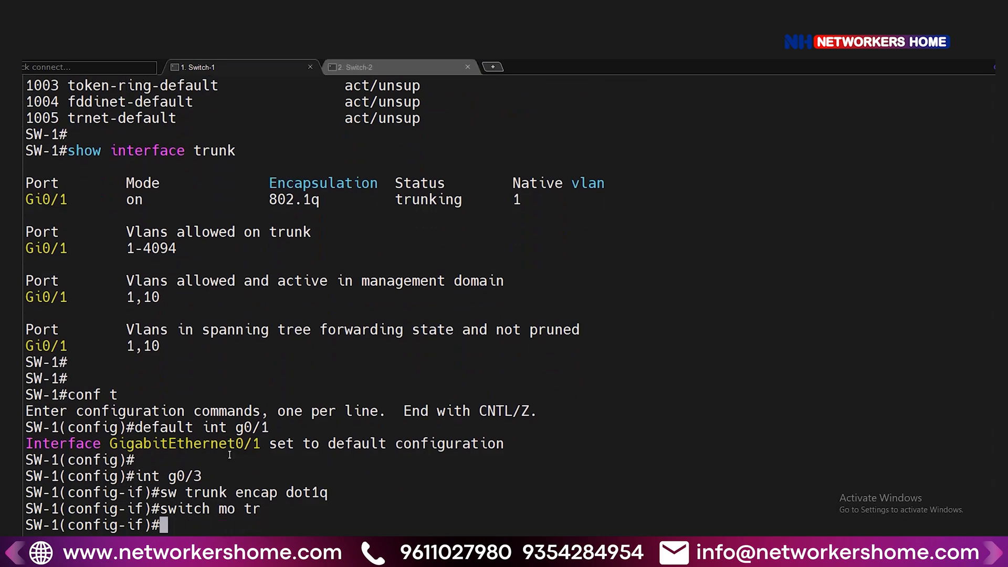
{"action": "type", "text": "do show int tru"}
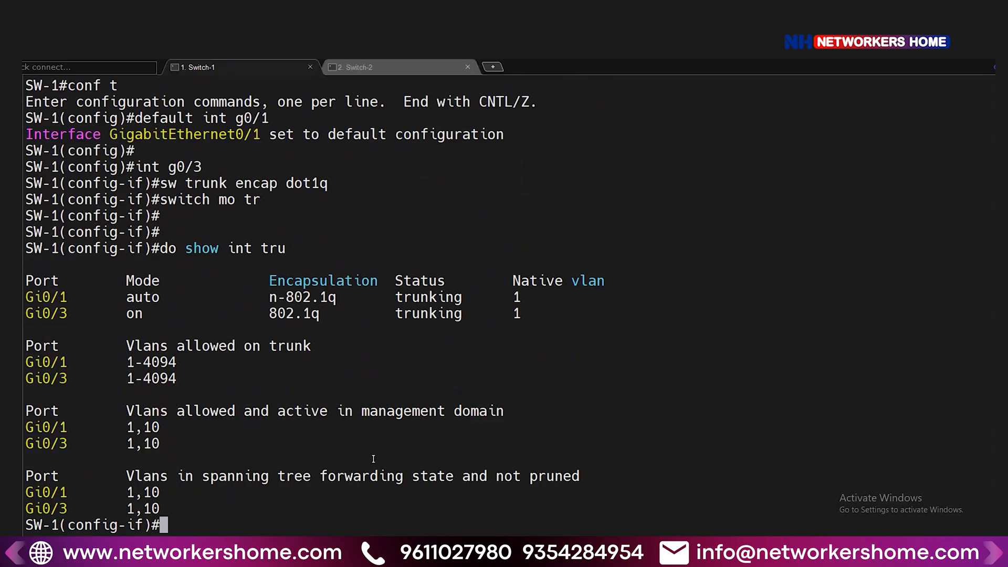
- Set Switch-1's Gi0/1 to switchport access mode
{"action": "type", "text": "int"}
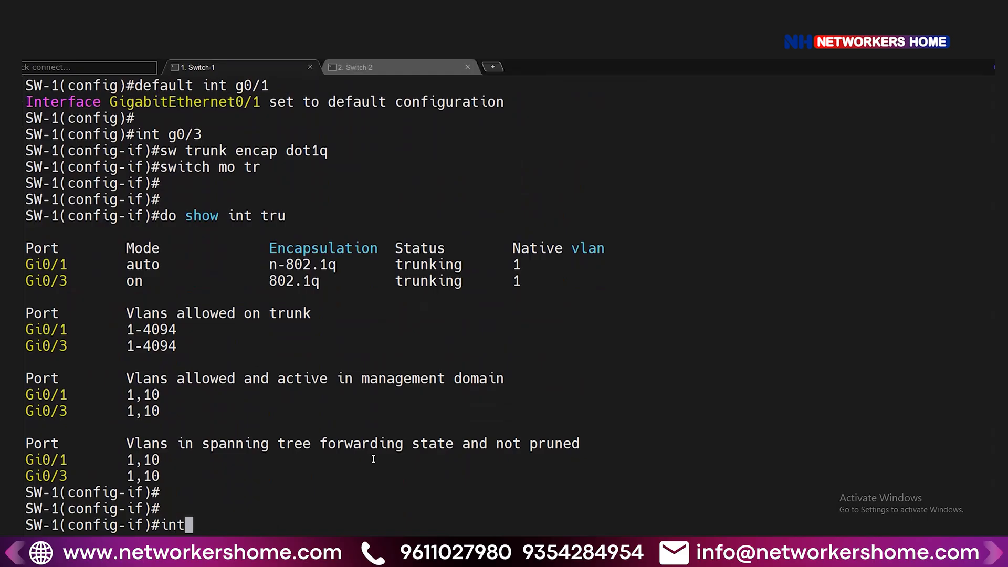
{"action": "type", "text": "g0/1"}
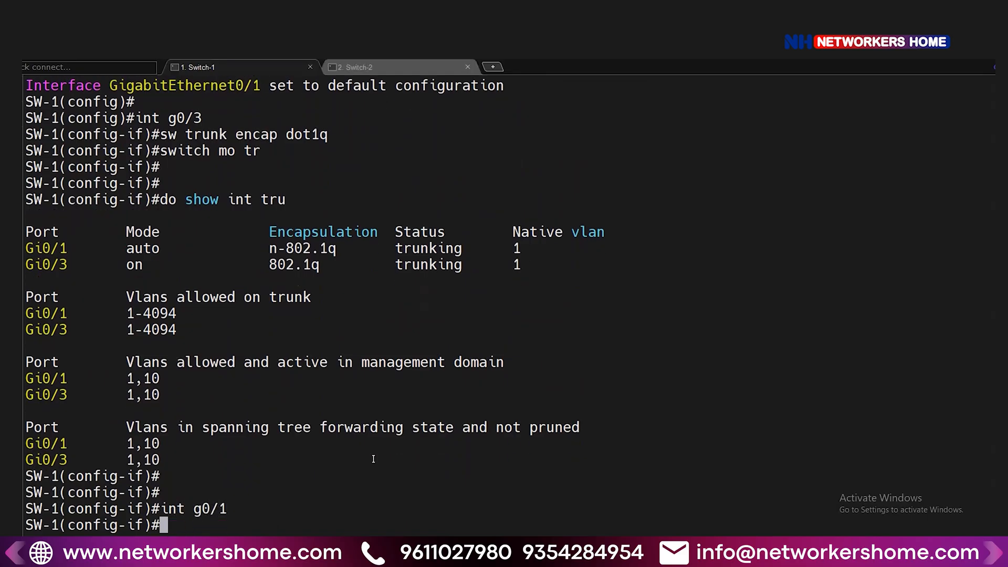
{"action": "type", "text": "sw mo acc"}
{"action": "type", "text": "int g0/1"}
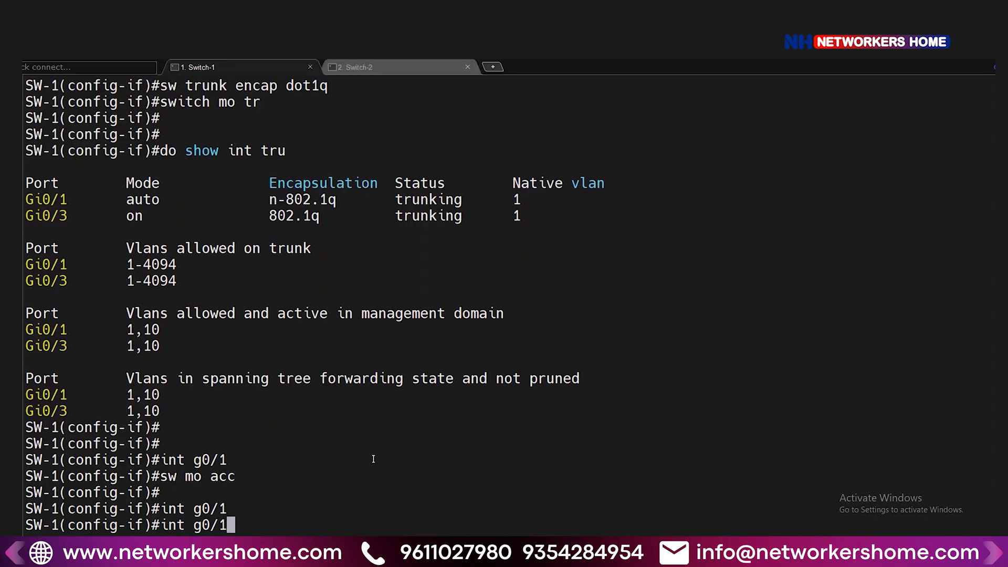
{"action": "key", "text": "enter"}
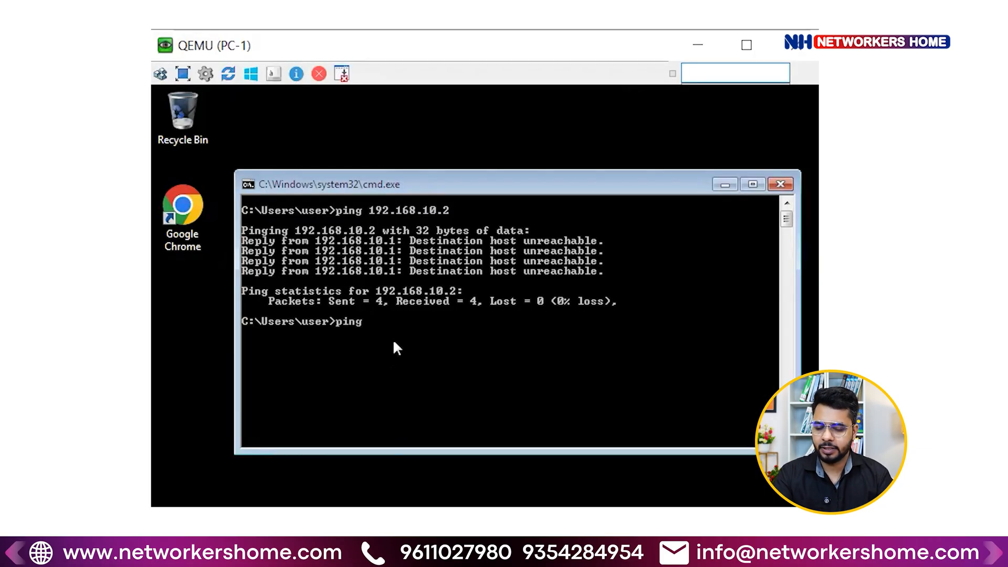
- Start typing a new ping to 192.168.10.2 in PC-1's cmd window
{"action": "type", "text": "192.168"}
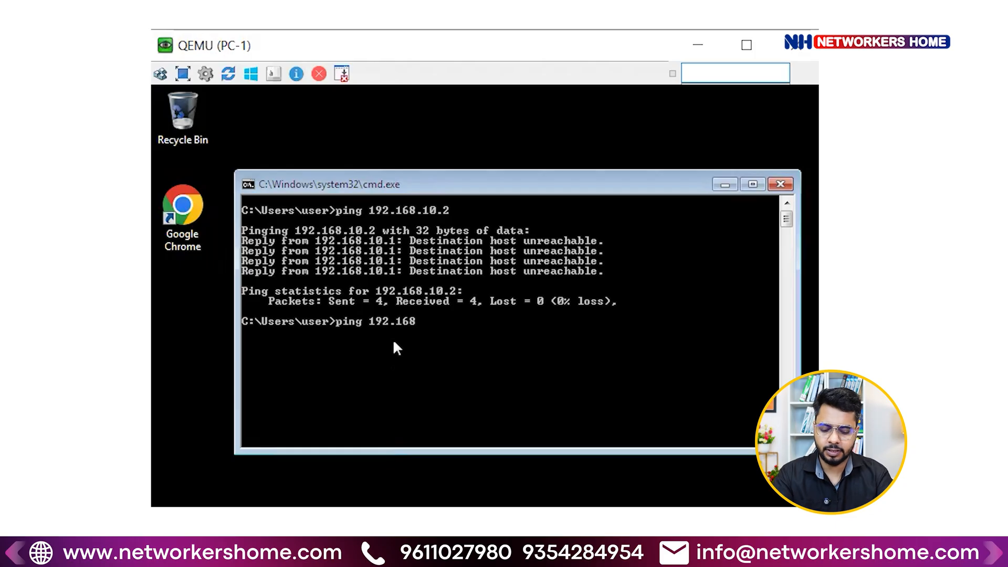